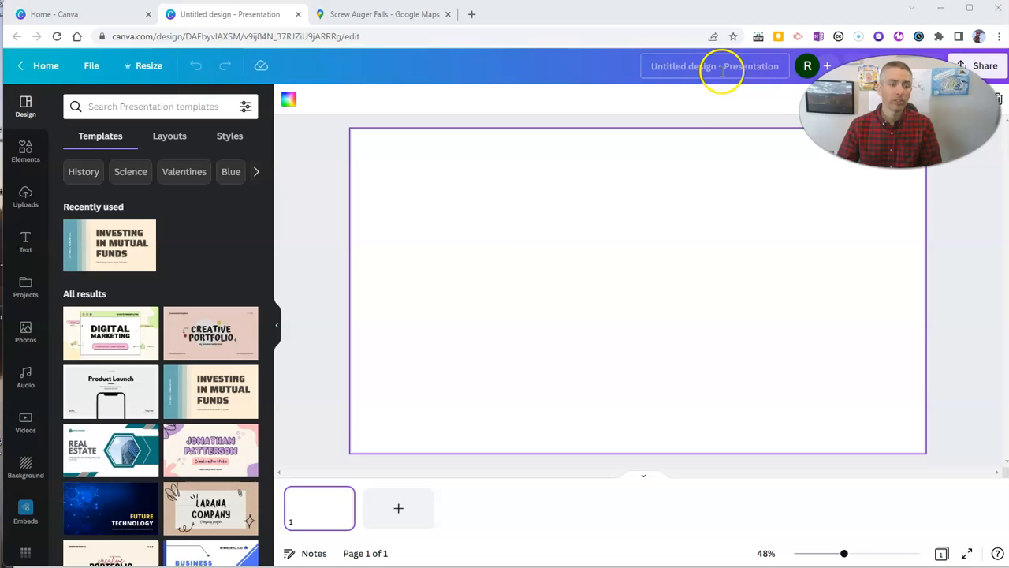
mouse_move(26, 462)
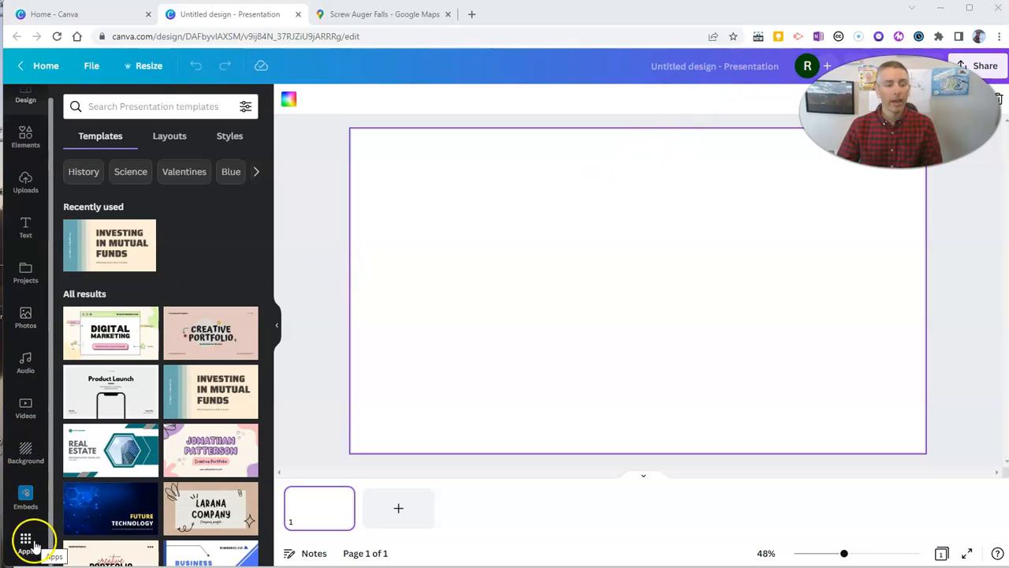
Search the Canva apps for "map" and open the Google Maps app.
click(26, 541)
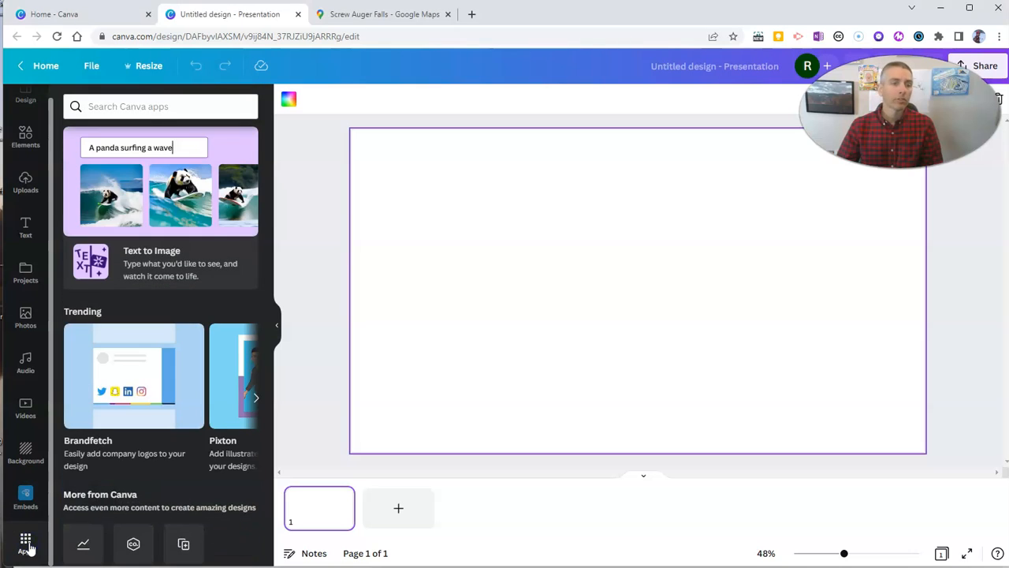
click(161, 106)
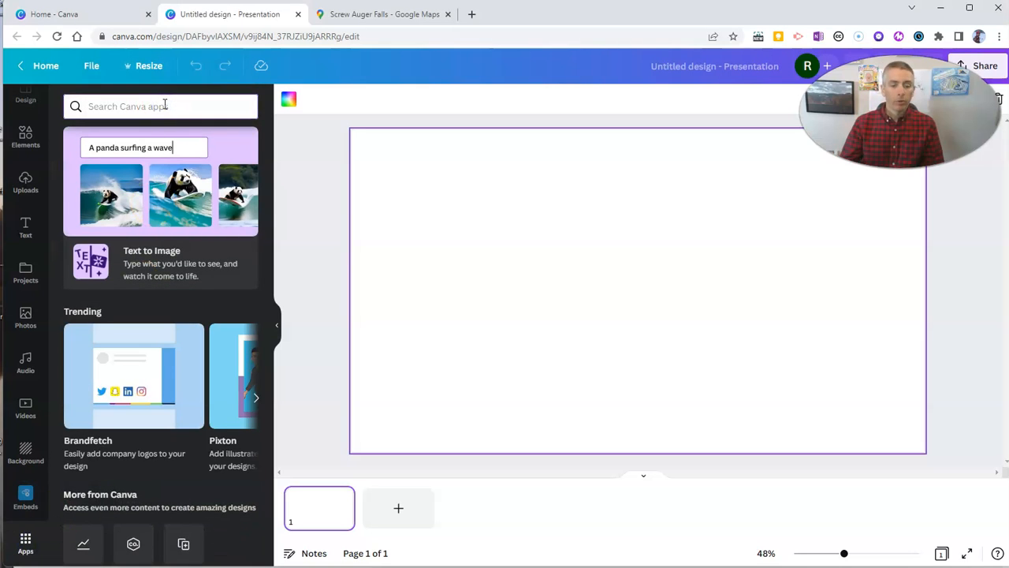
text(map)
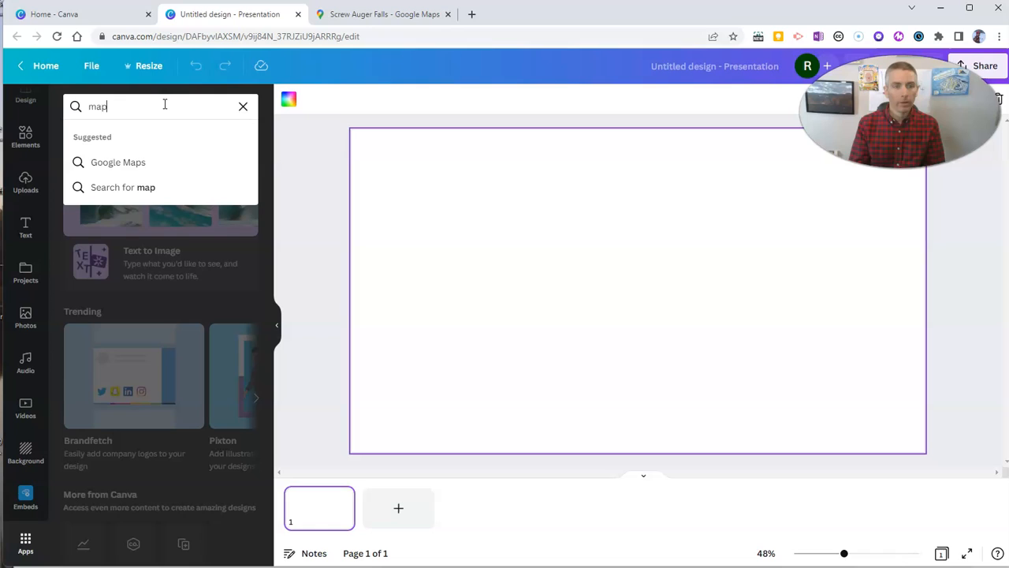
click(109, 162)
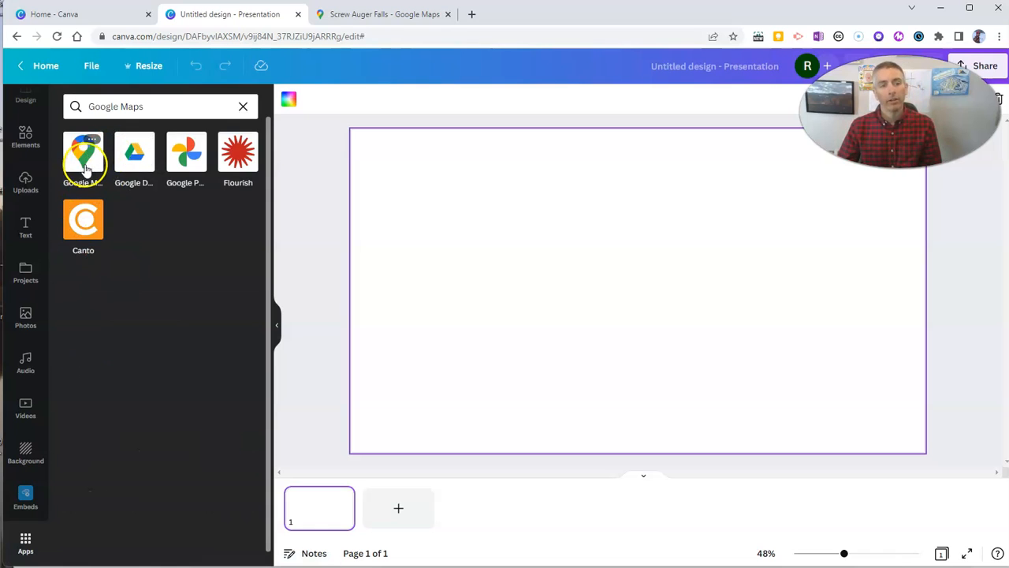
click(82, 154)
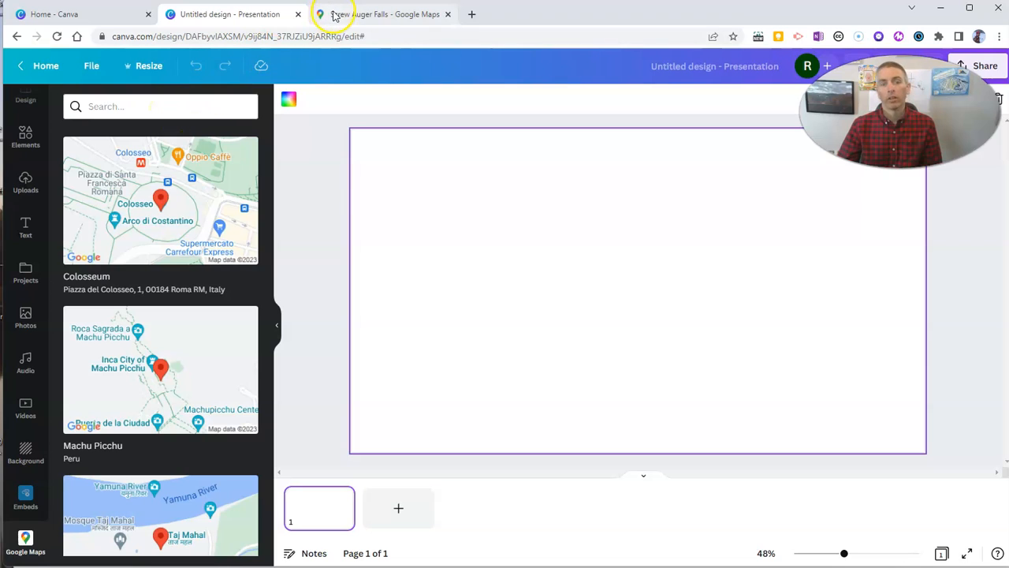
Search Google Maps for "screw a" and insert the Screw Auger Falls map.
click(164, 106)
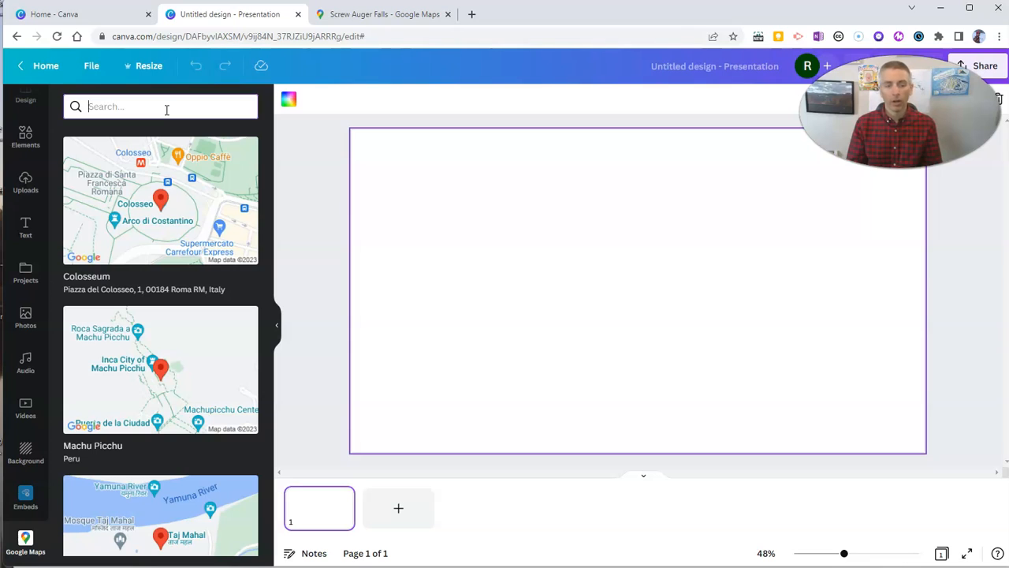
text(screw auger falls)
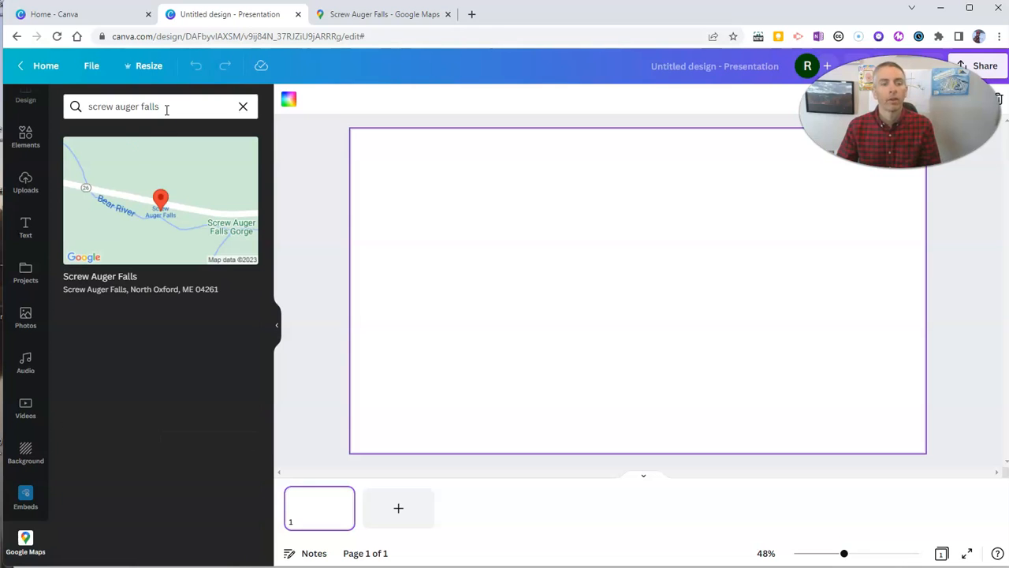
click(160, 199)
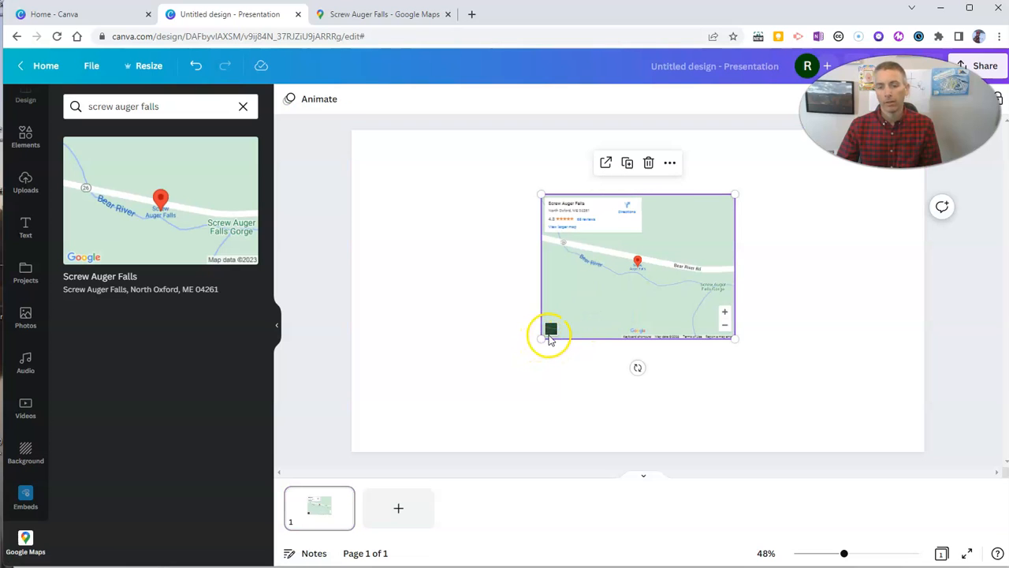
Enlarge the Screw Auger Falls map, switch it to satellite, then delete it.
drag(542, 338, 426, 424)
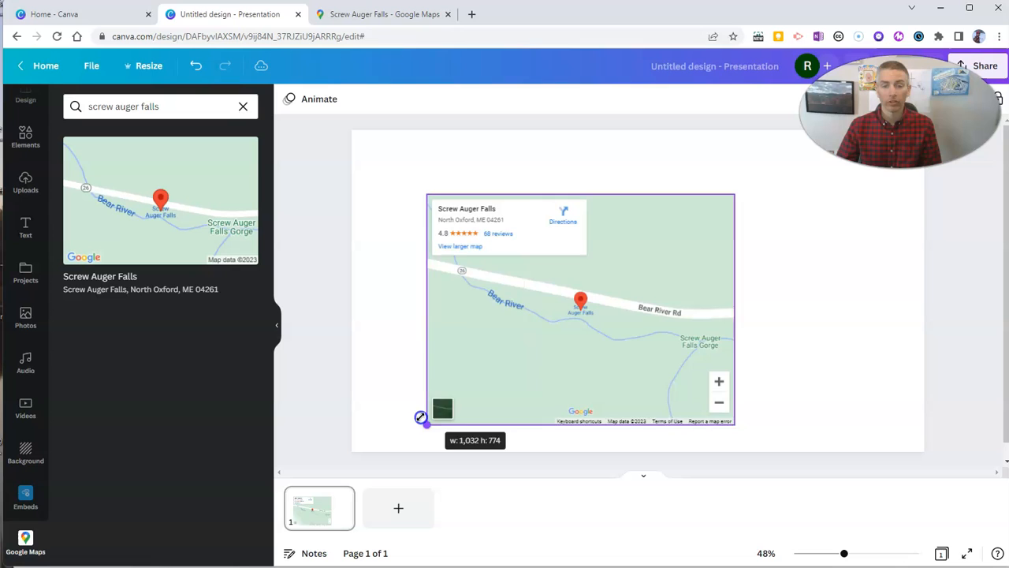
drag(427, 424, 404, 179)
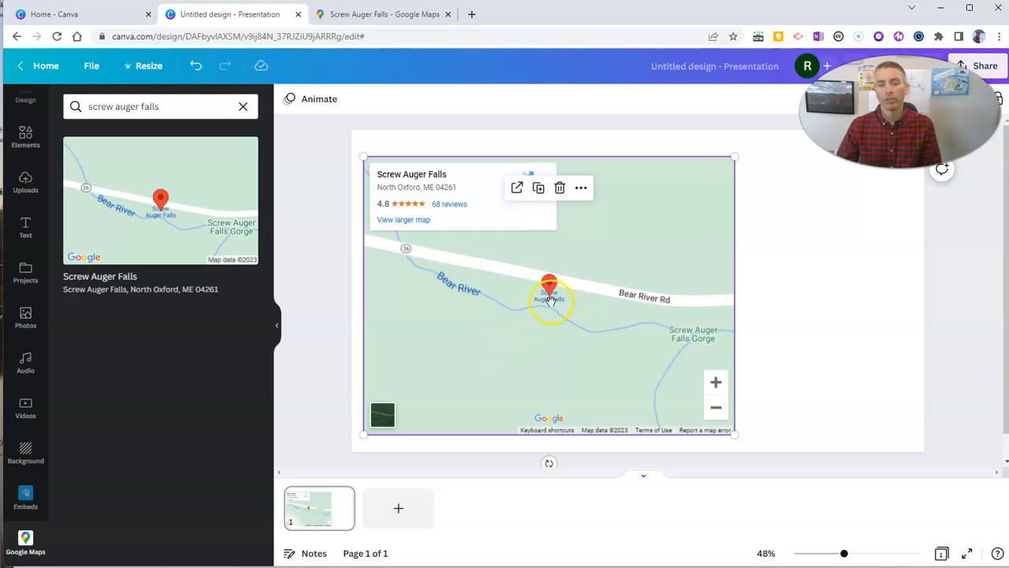
drag(736, 157, 751, 144)
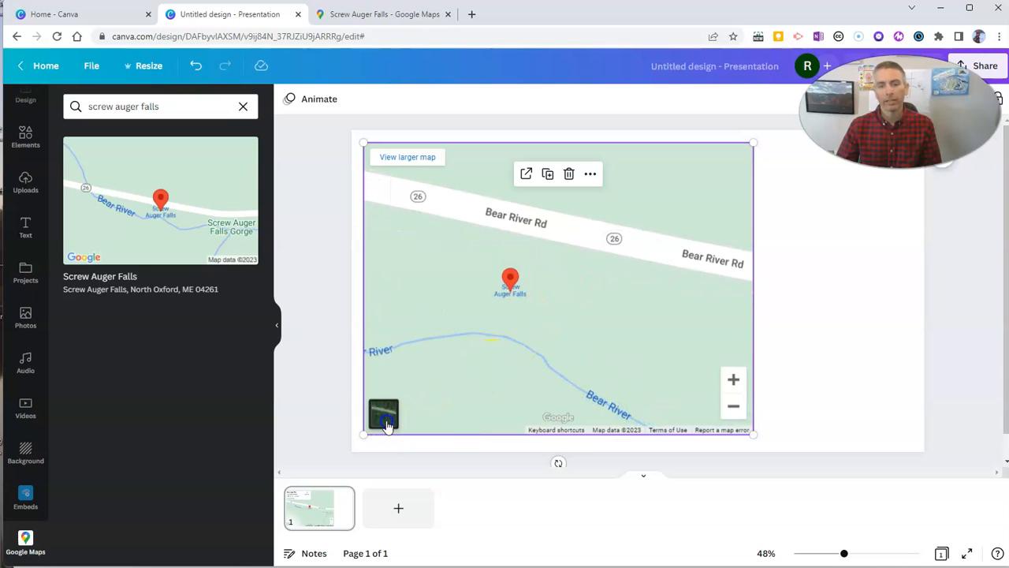
click(383, 415)
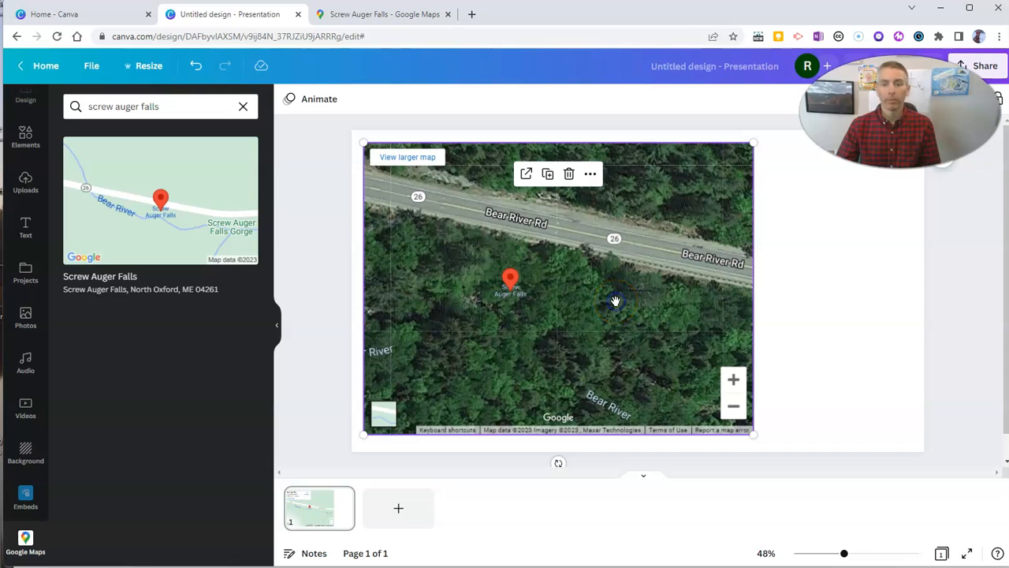
click(569, 174)
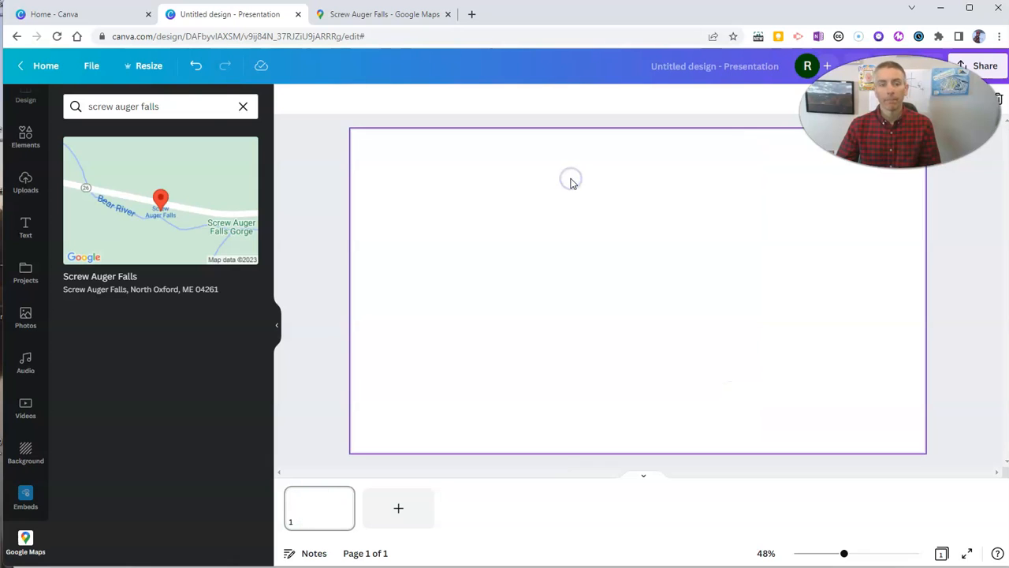
Clear the map search, search apps for "embed", and open the Embeds app.
click(243, 107)
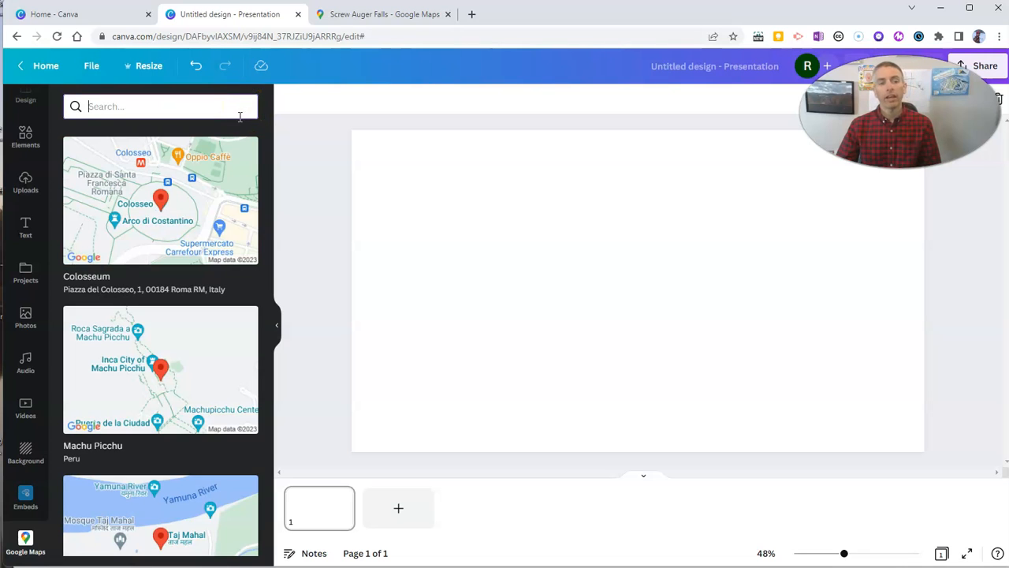
mouse_move(25, 511)
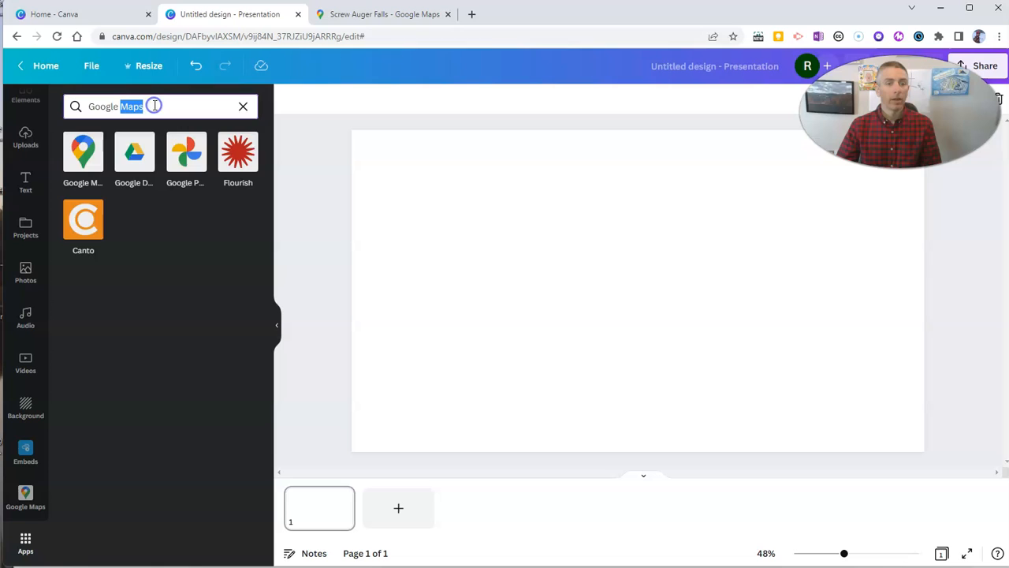
text(embed)
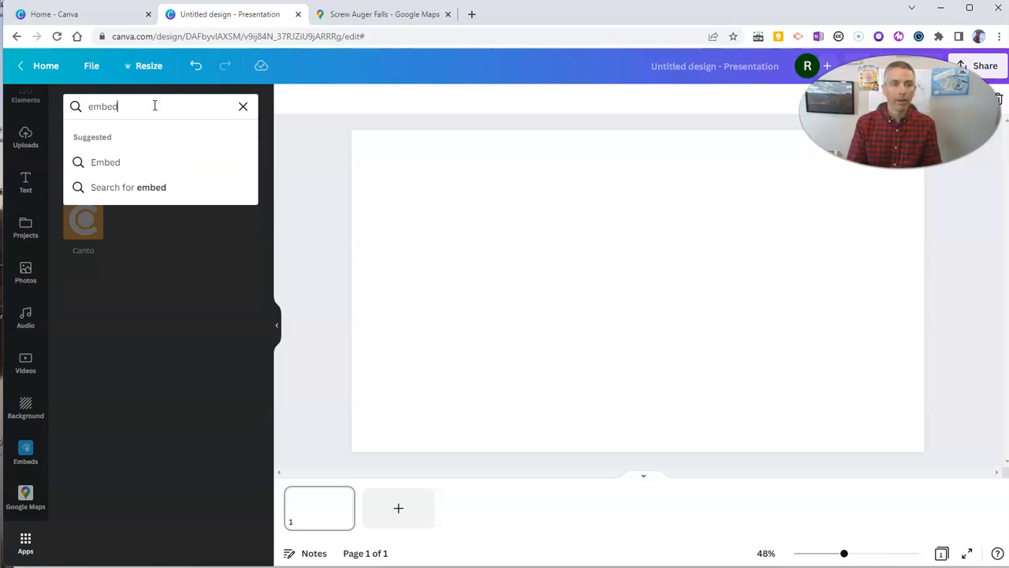
click(105, 162)
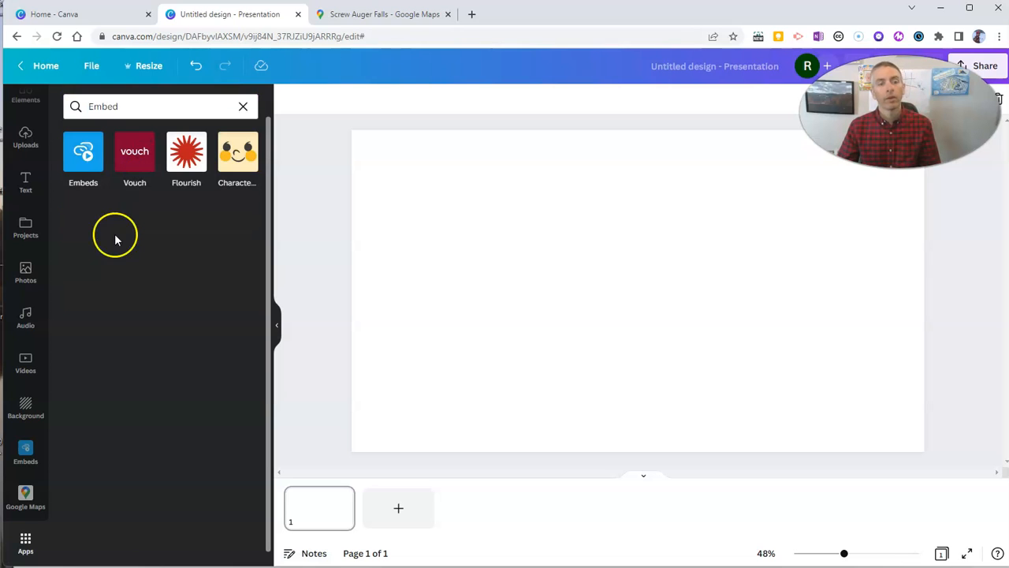
click(83, 151)
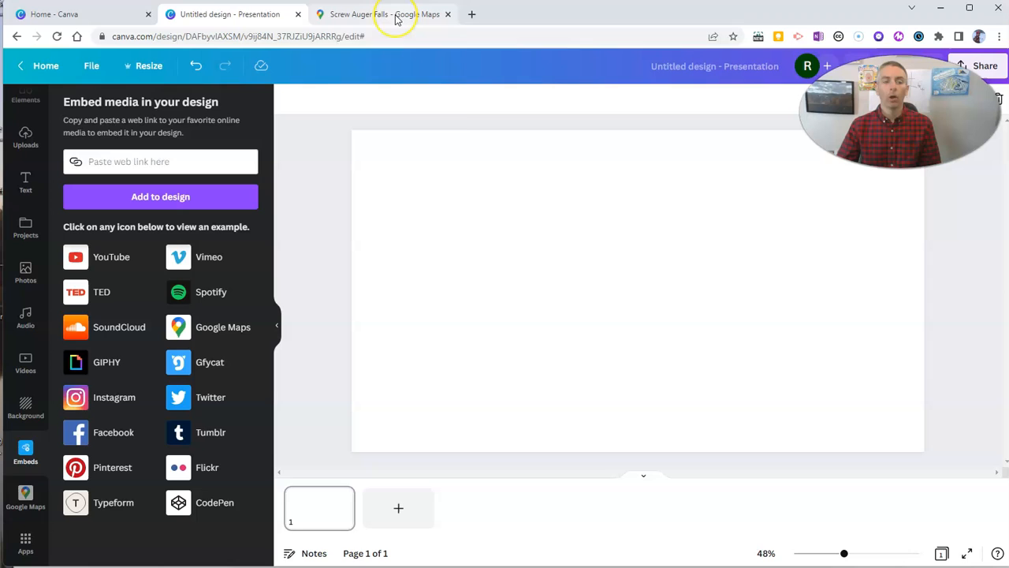
Switch to the Screw Auger Falls Google Maps browser tab.
click(393, 14)
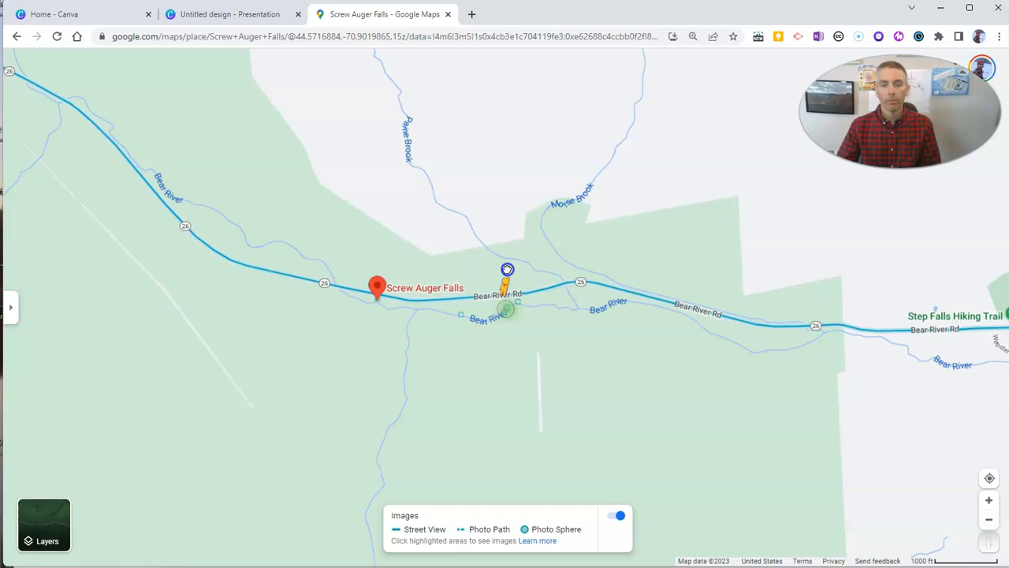
Show Street View coverage and open the imagery beside Bear River.
click(509, 268)
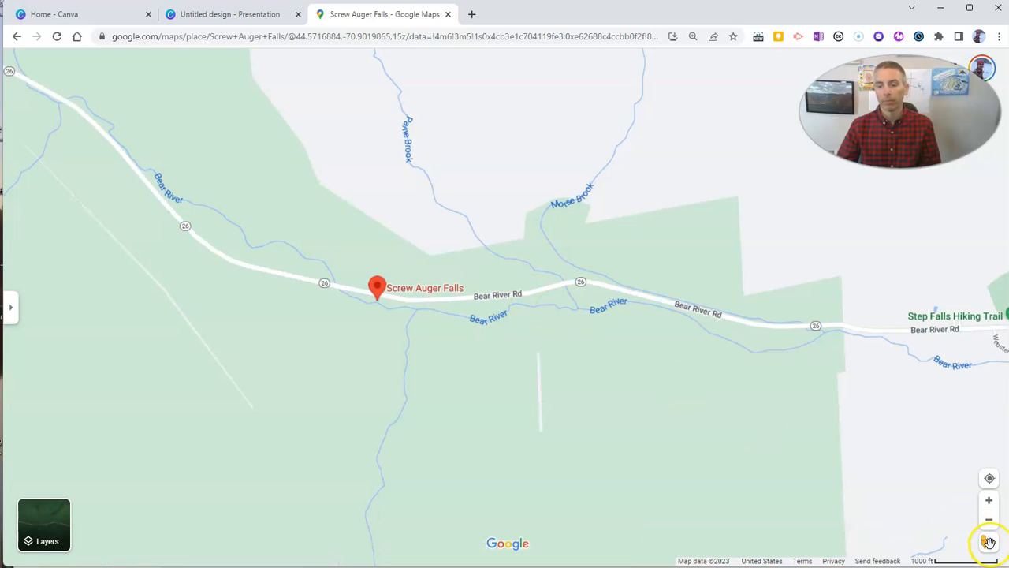
click(988, 540)
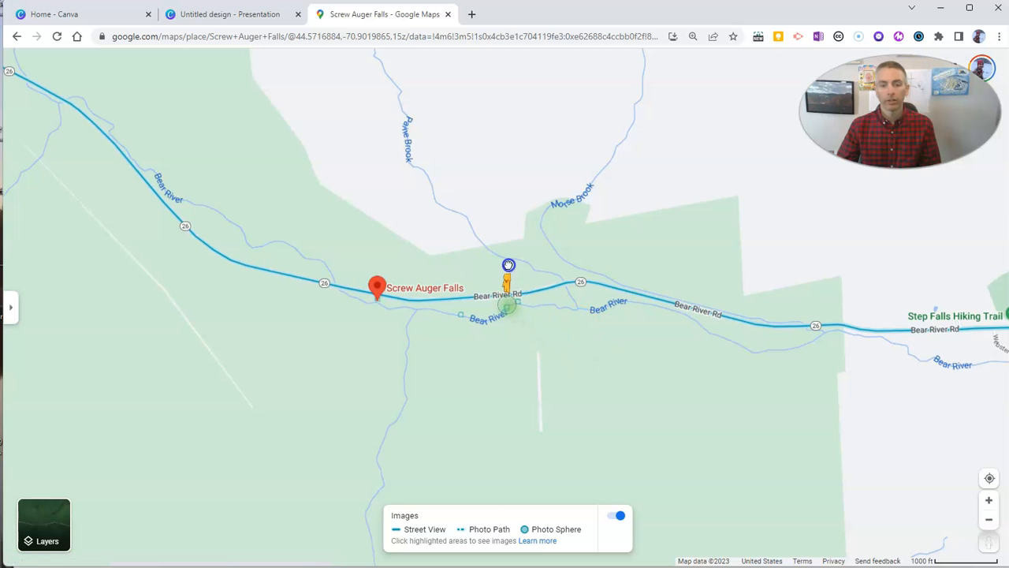
click(507, 264)
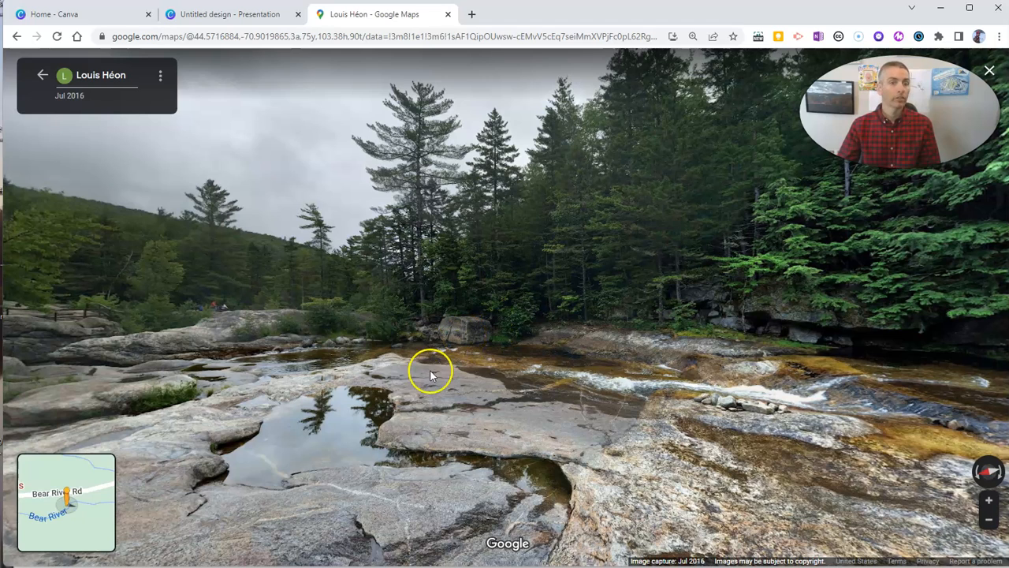
mouse_move(189, 327)
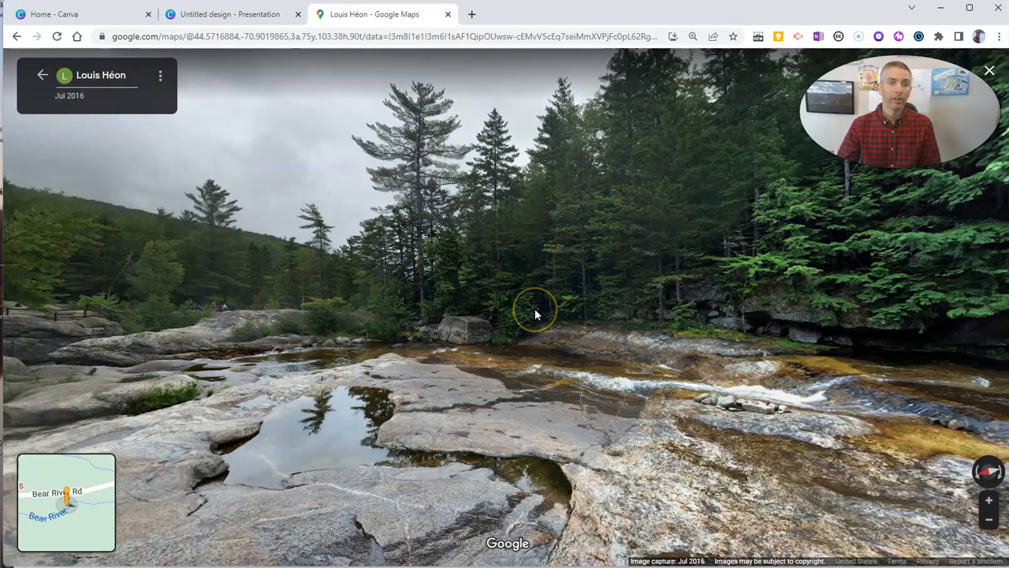
Rotate the panorama to frame the falls and rock ledges.
drag(536, 316, 469, 306)
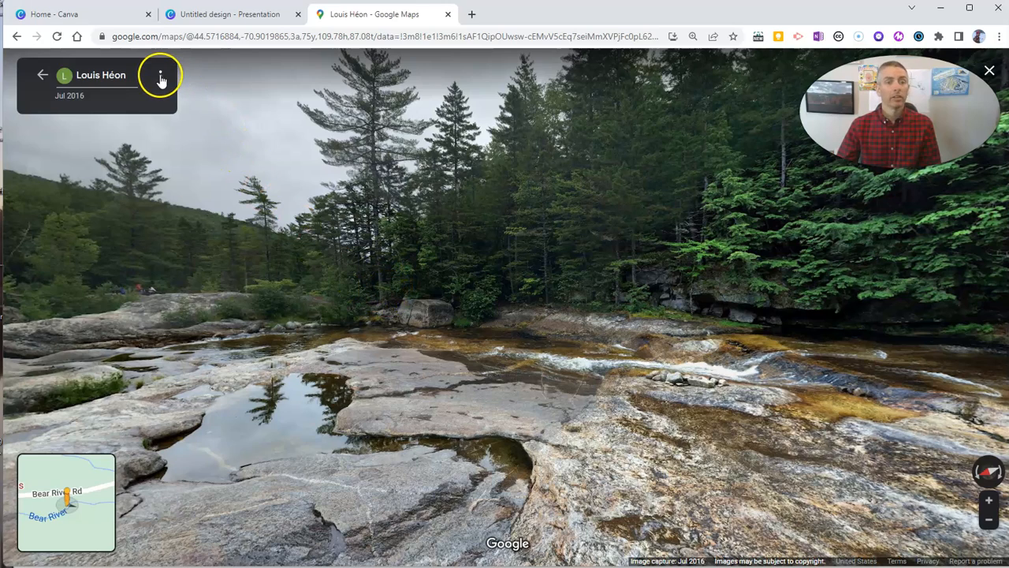
mouse_move(161, 78)
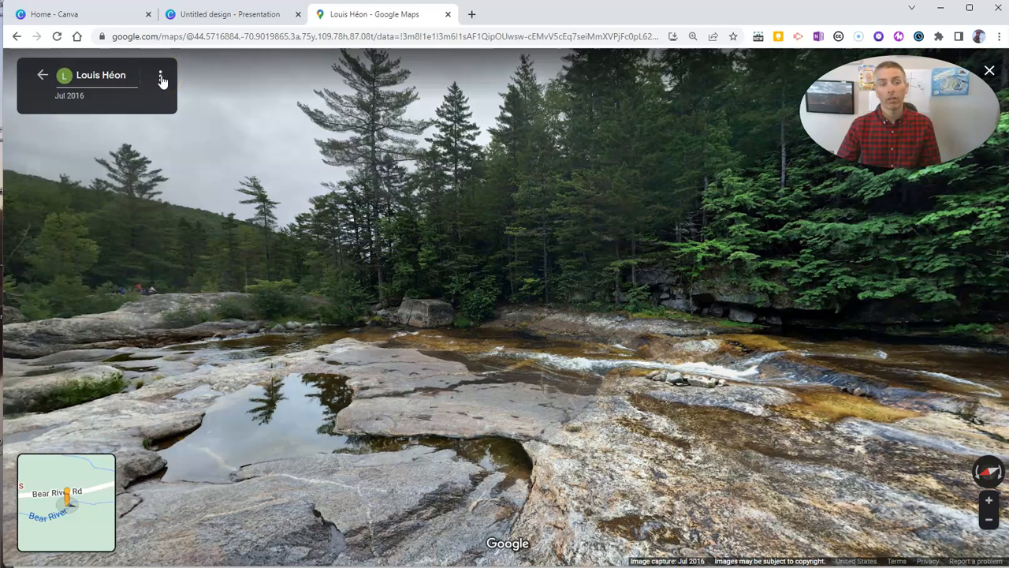
Copy the Street View image's share link and return to the Canva tab.
click(162, 75)
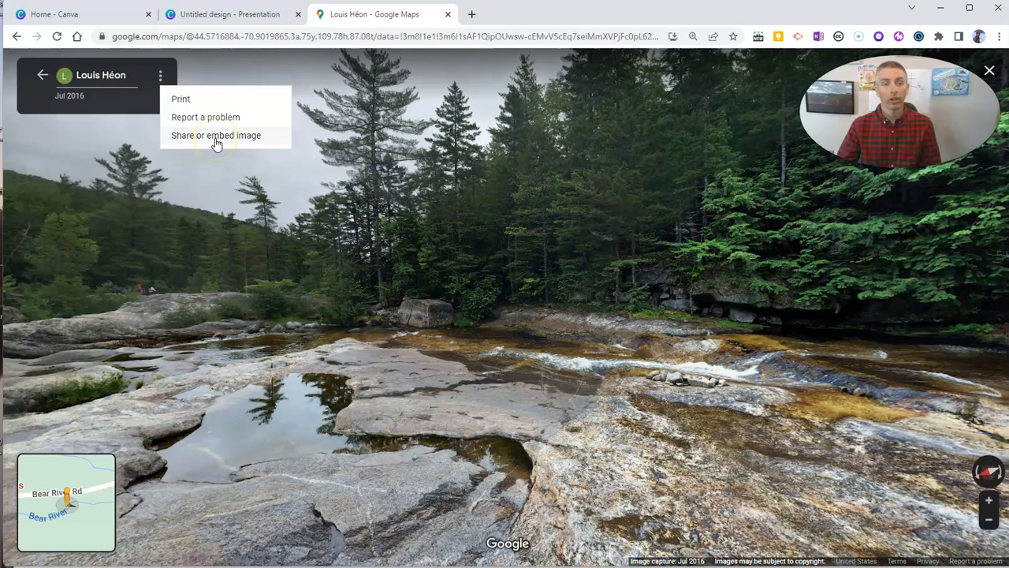
click(216, 135)
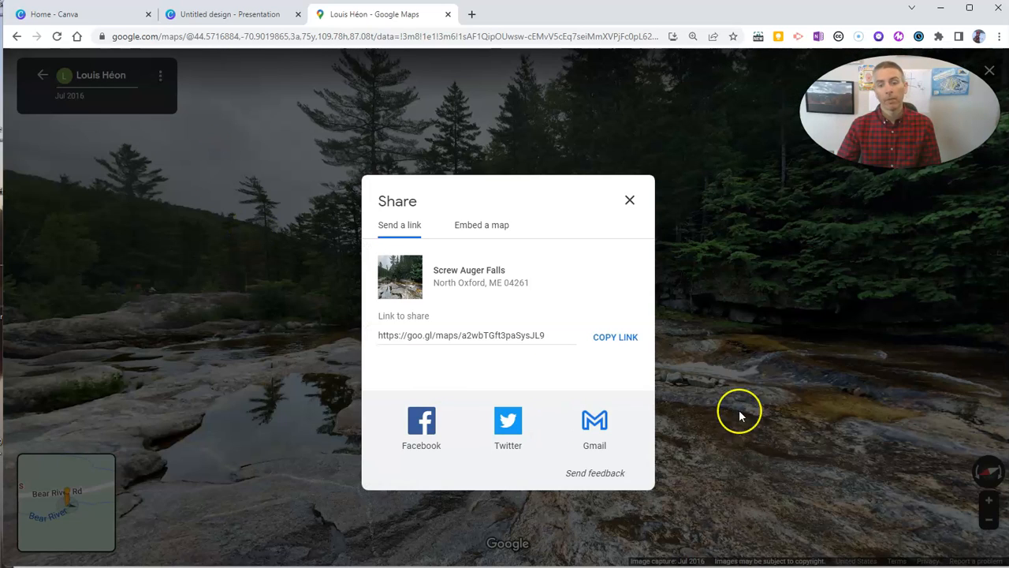
click(615, 337)
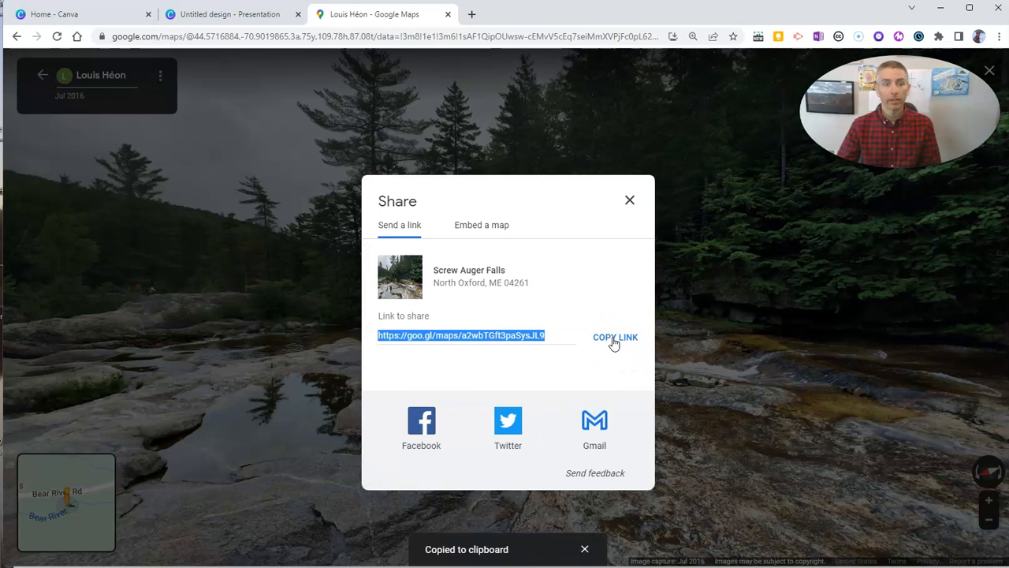
click(229, 14)
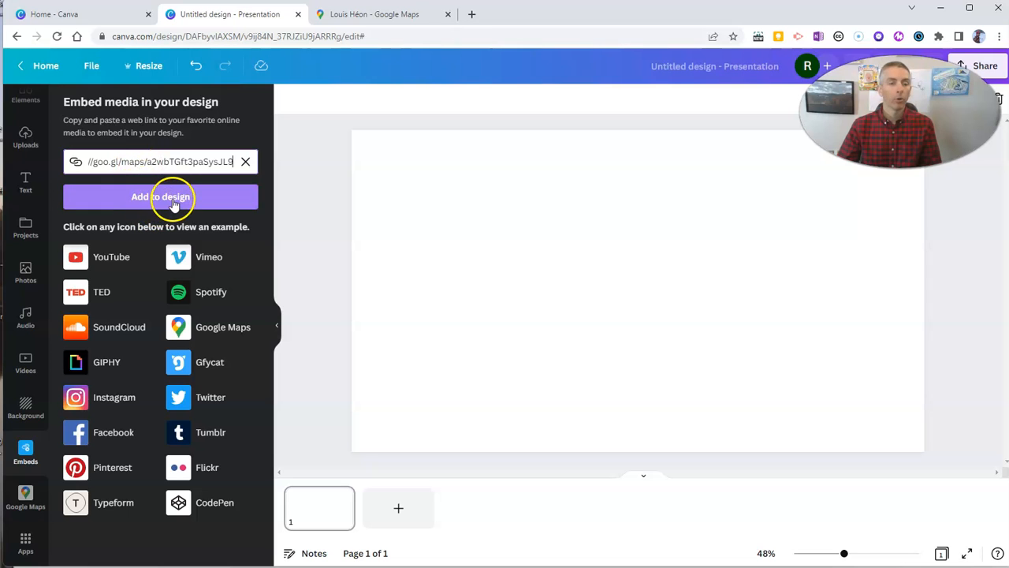
Add the Street View embed to the slide and resize it to the slide height.
click(161, 197)
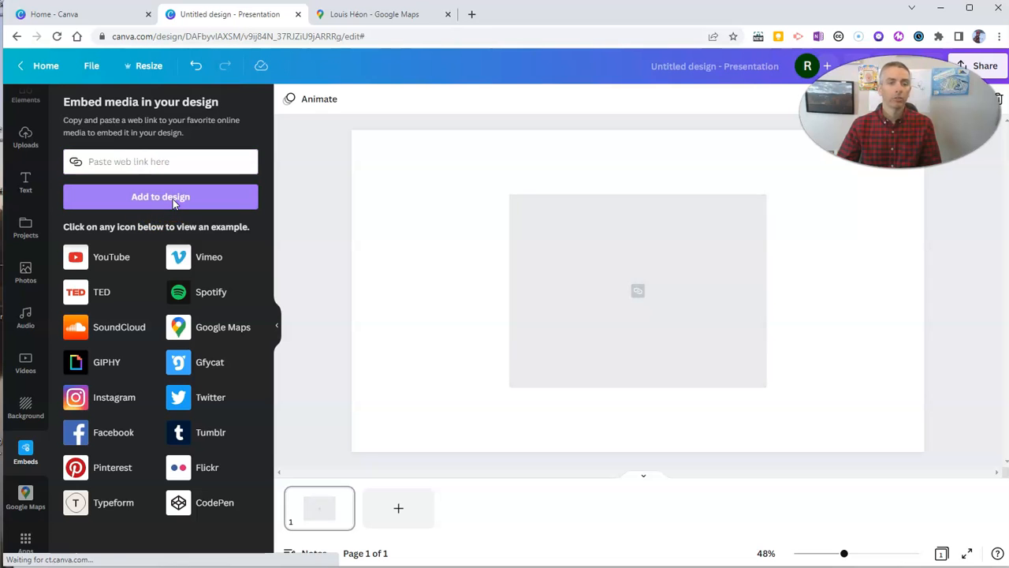
click(160, 197)
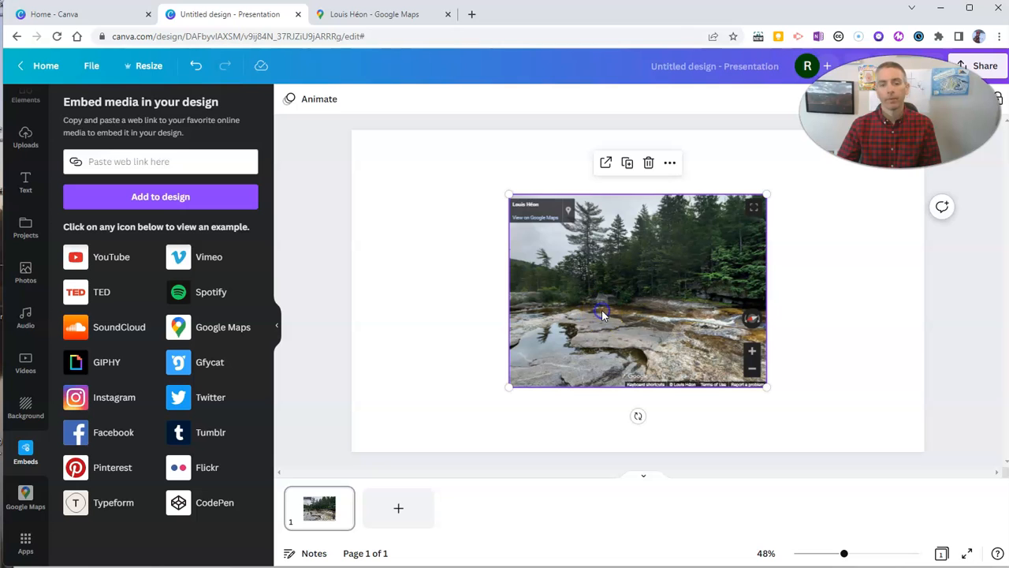
drag(508, 194, 432, 144)
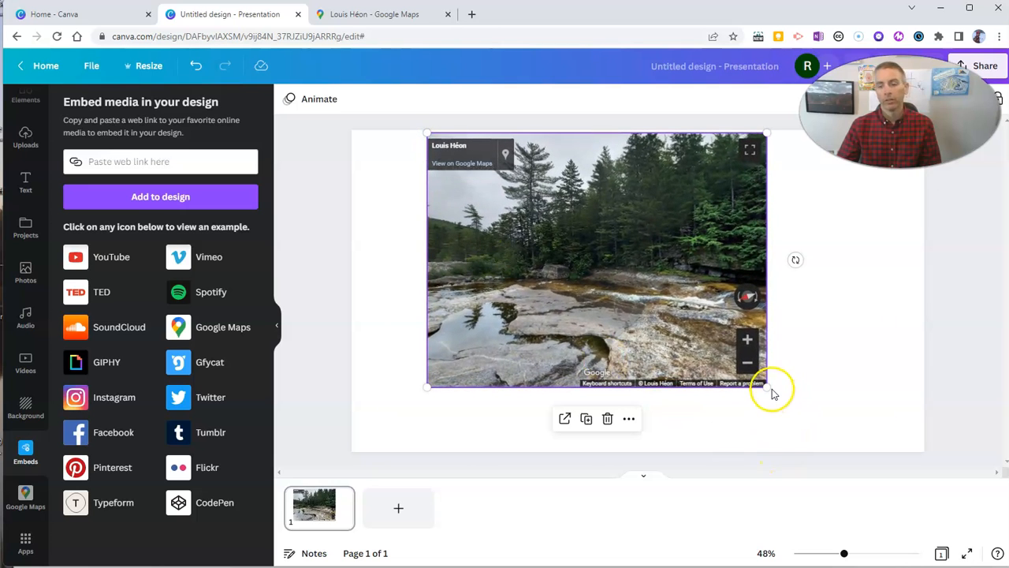
drag(767, 387, 848, 450)
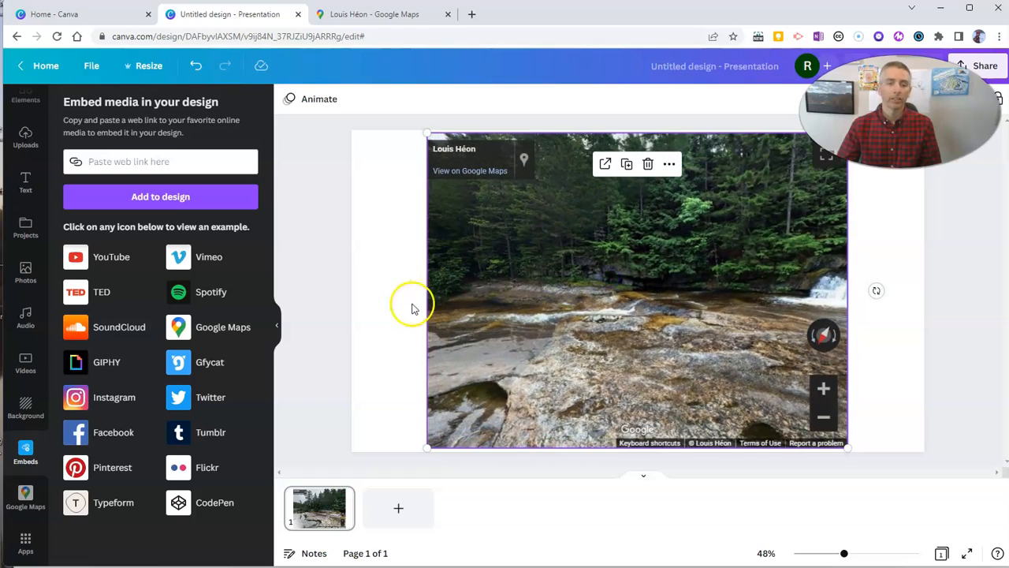
Set the slide background to black and centre the embedded Street View image.
click(290, 99)
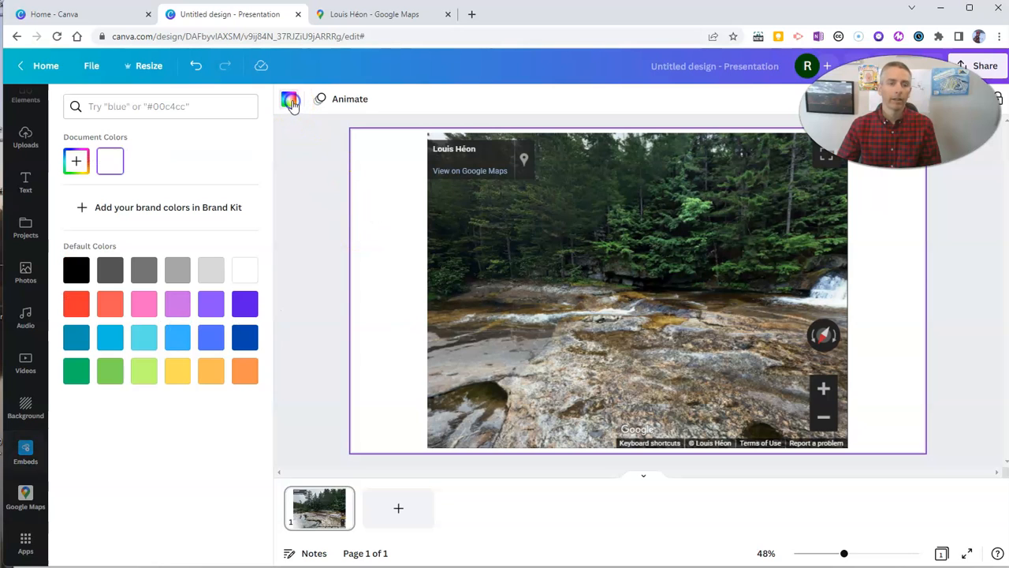
click(77, 270)
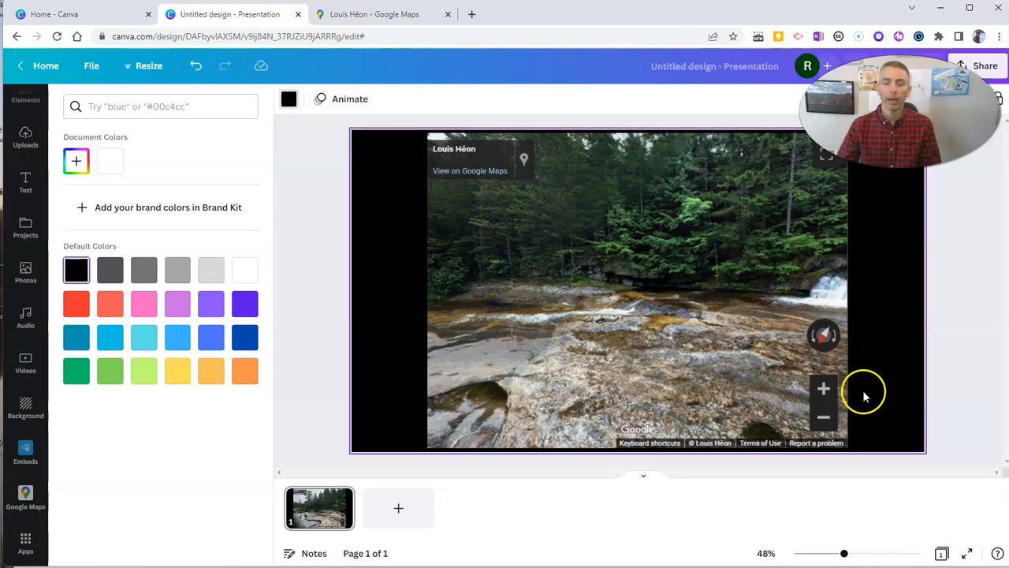
click(25, 452)
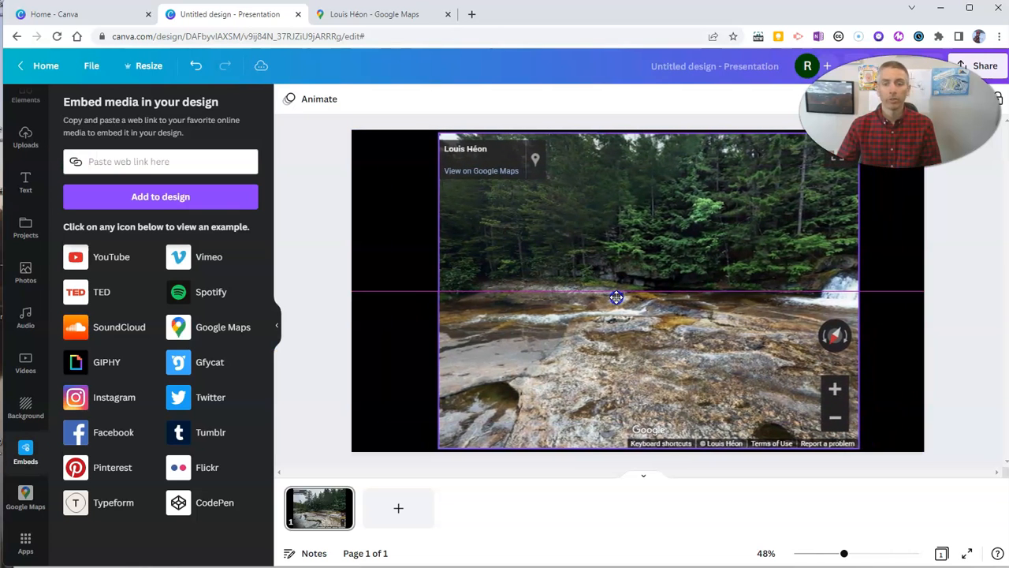
click(615, 297)
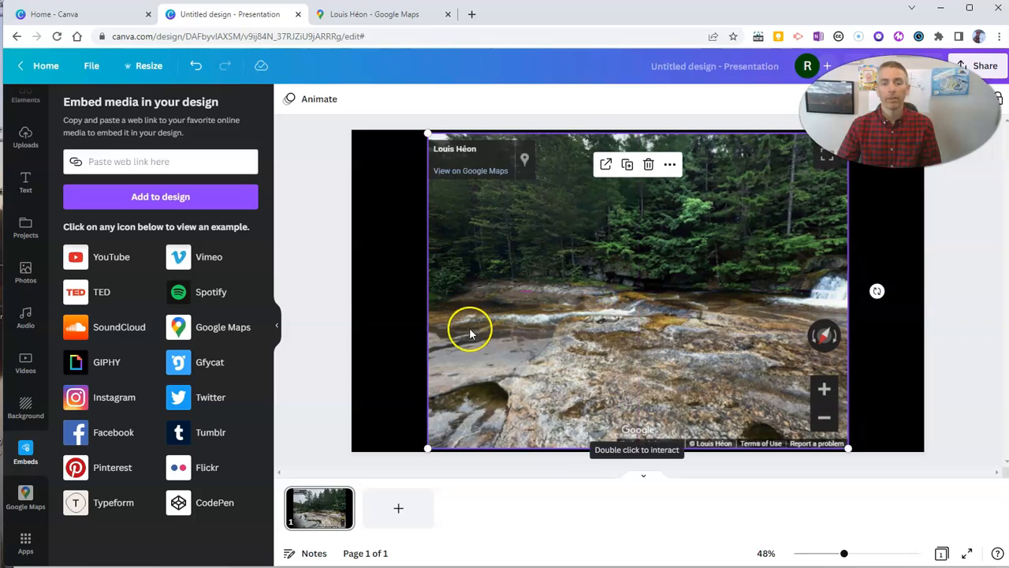